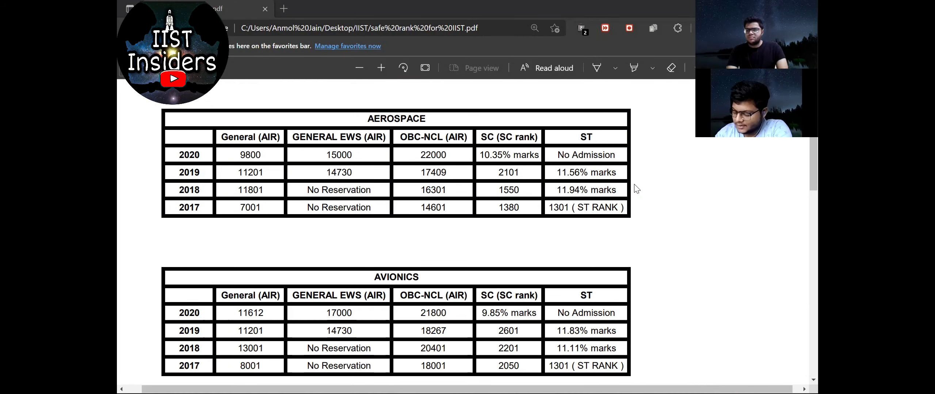
pyautogui.moveTo(665, 129)
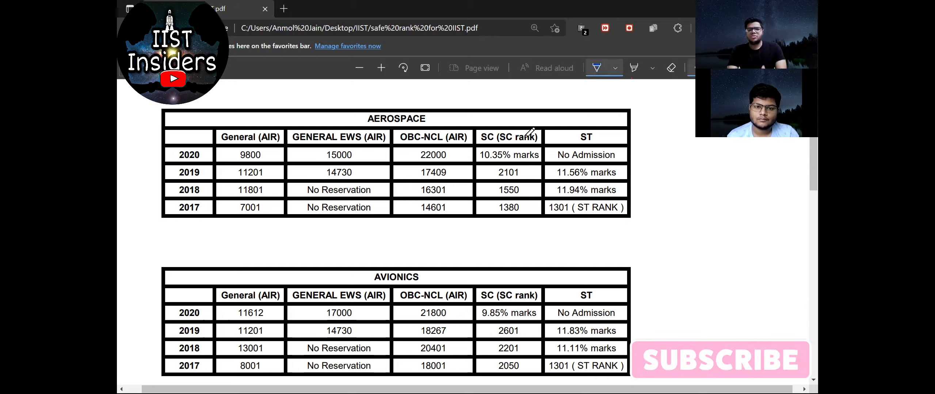
pyautogui.moveTo(486, 133)
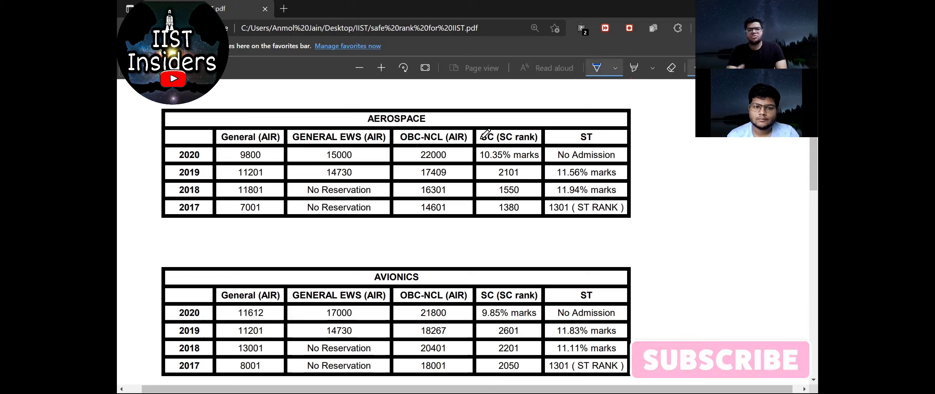
pyautogui.moveTo(225, 132)
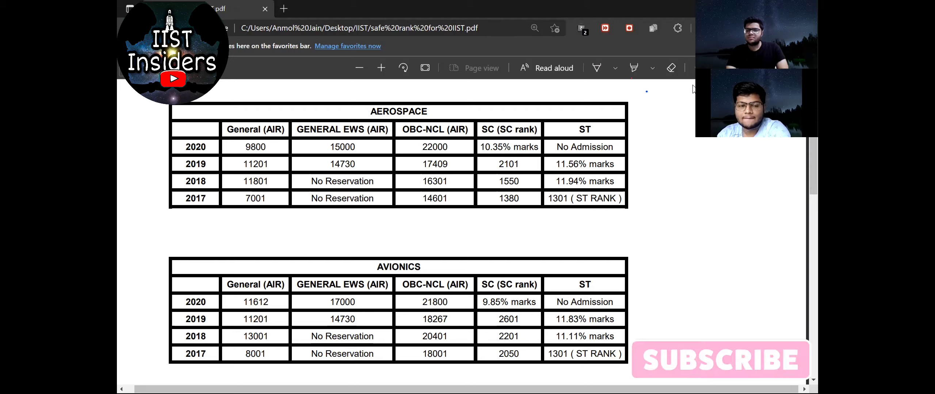
pyautogui.moveTo(659, 158)
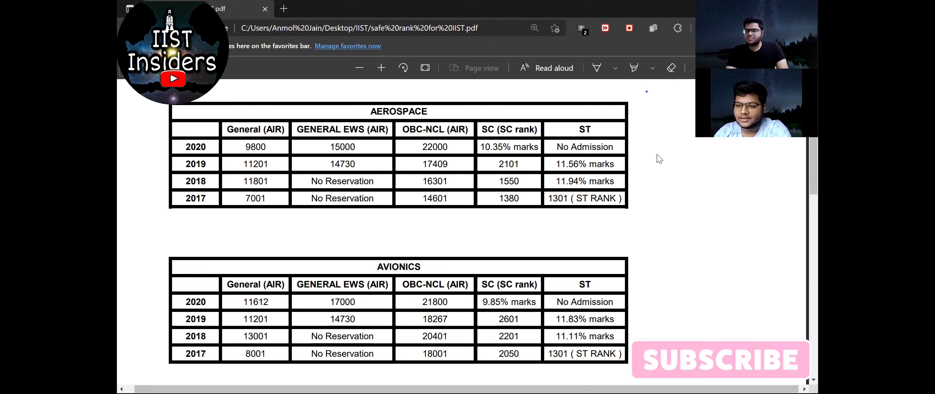
pyautogui.moveTo(594, 199)
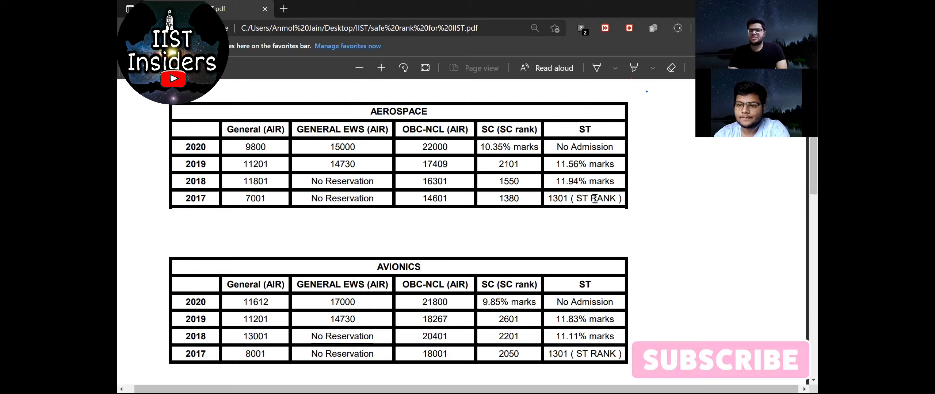
pyautogui.moveTo(664, 182)
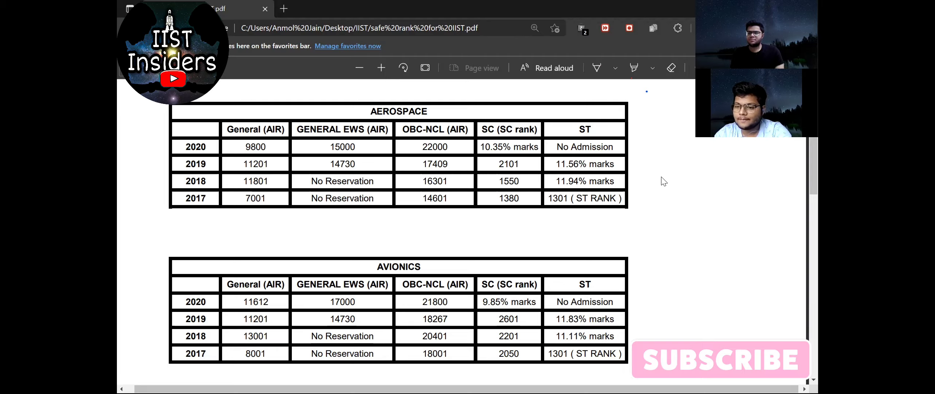
pyautogui.moveTo(690, 302)
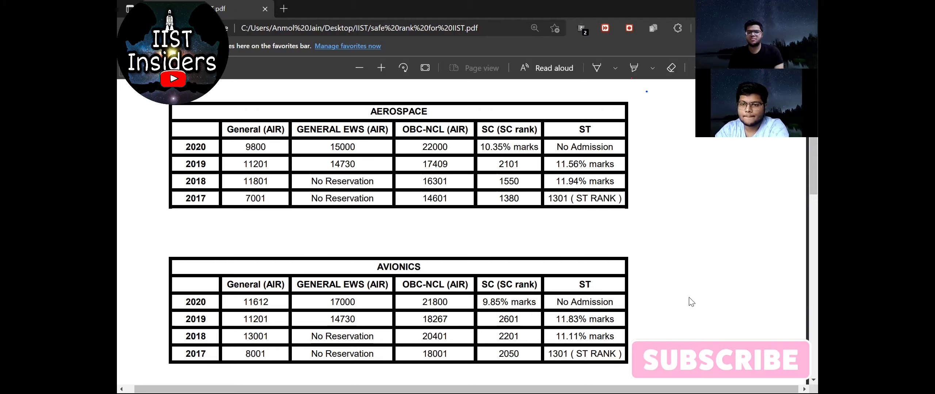
pyautogui.scroll(-3)
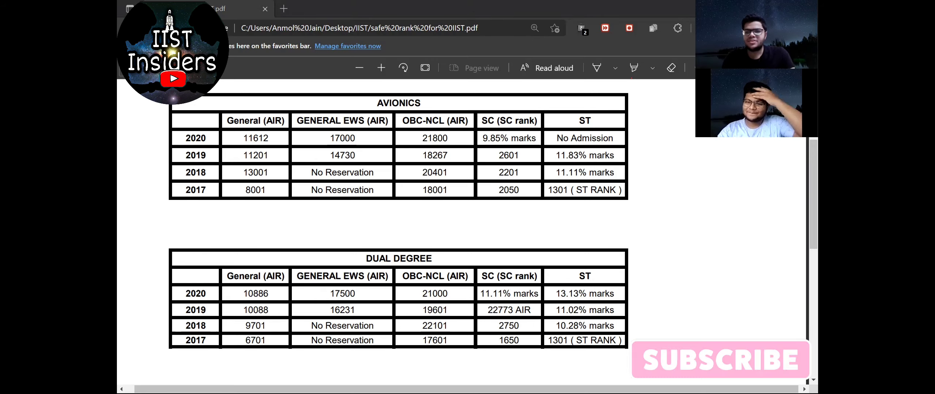